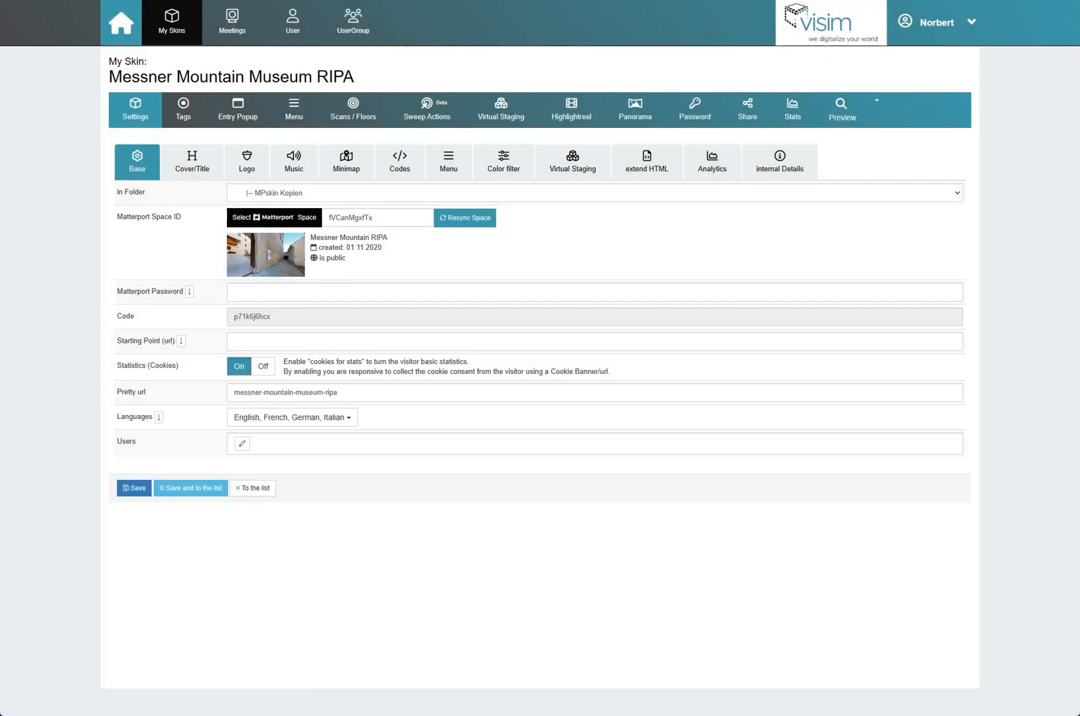
pyautogui.moveTo(1025, 265)
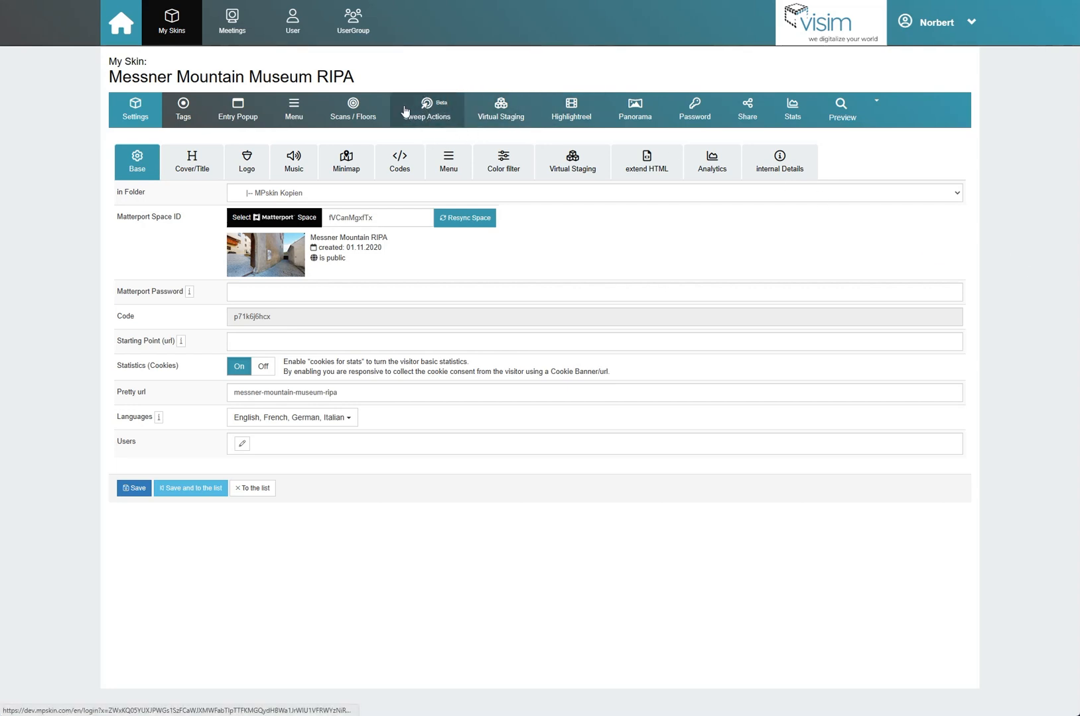
# Show the skin's sweep point groups with the Floor 6 plan displayed.
pyautogui.click(426, 109)
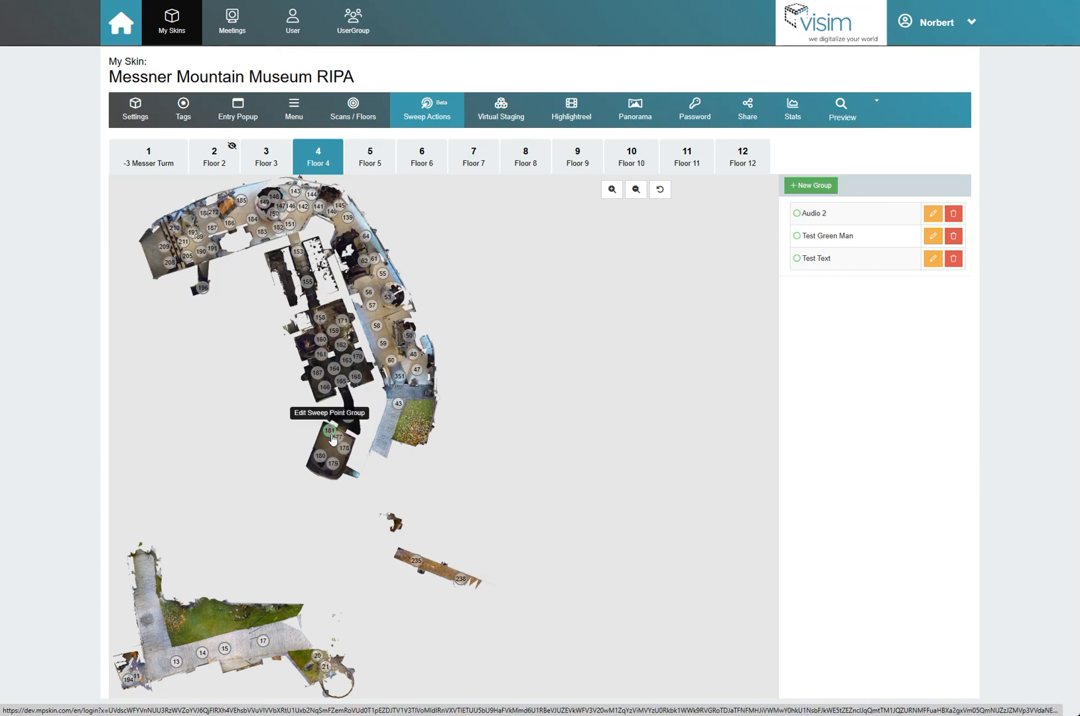
pyautogui.click(421, 155)
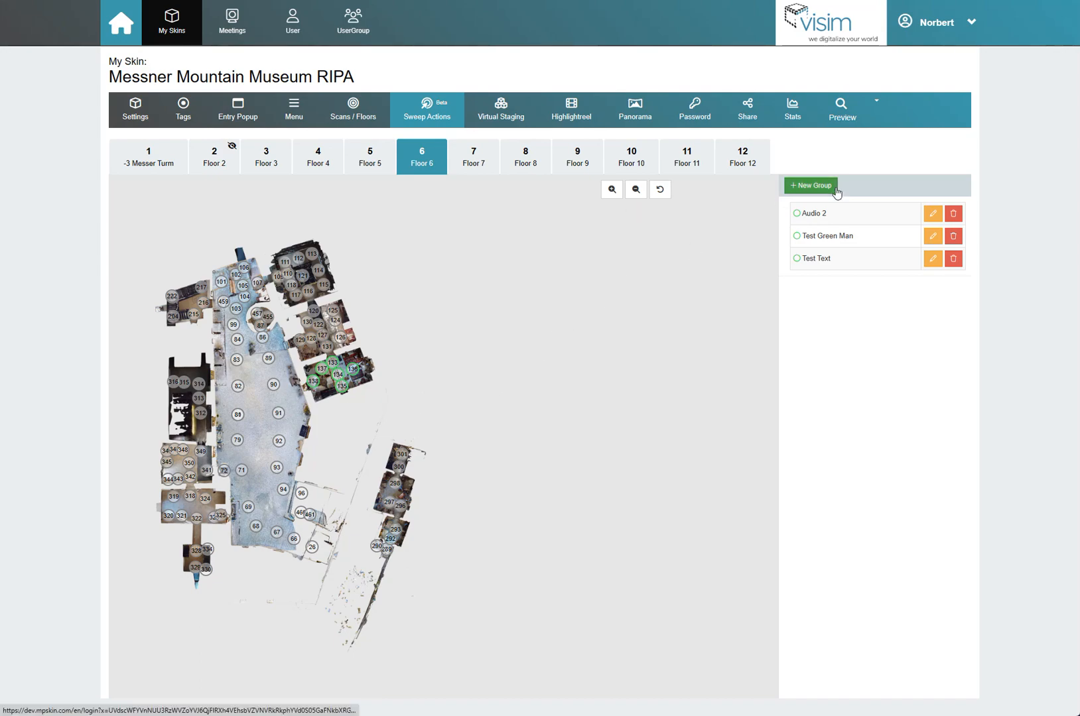
# Create a new untitled sweep point group and move its plan view to Floor 8.
pyautogui.click(811, 186)
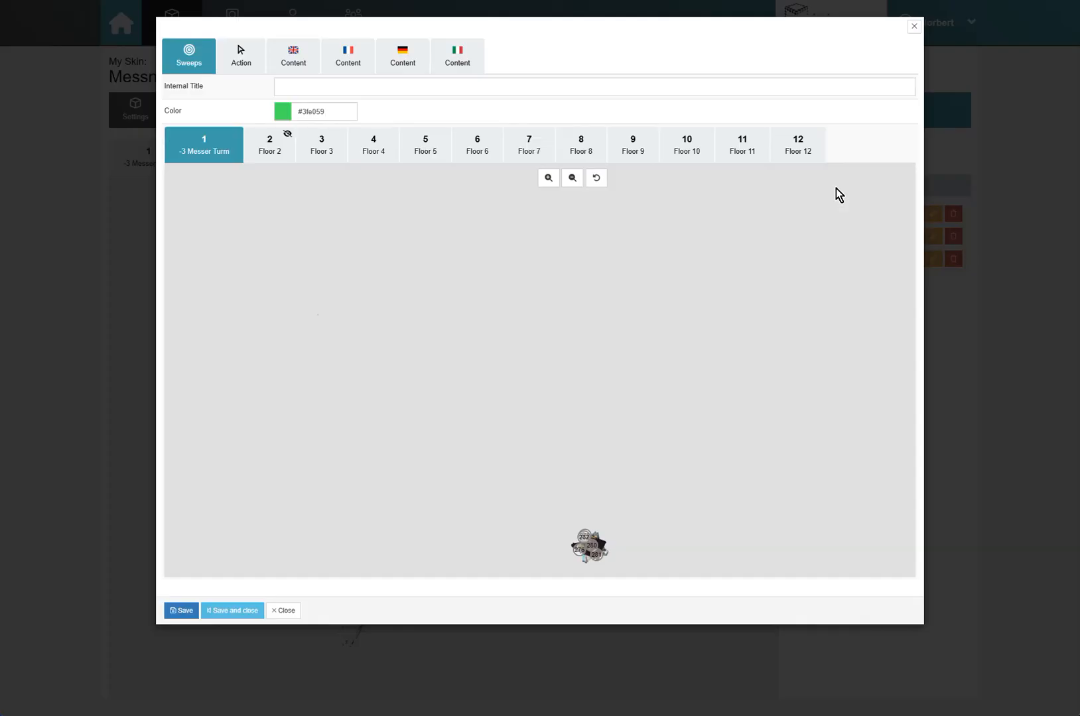
pyautogui.moveTo(319, 147)
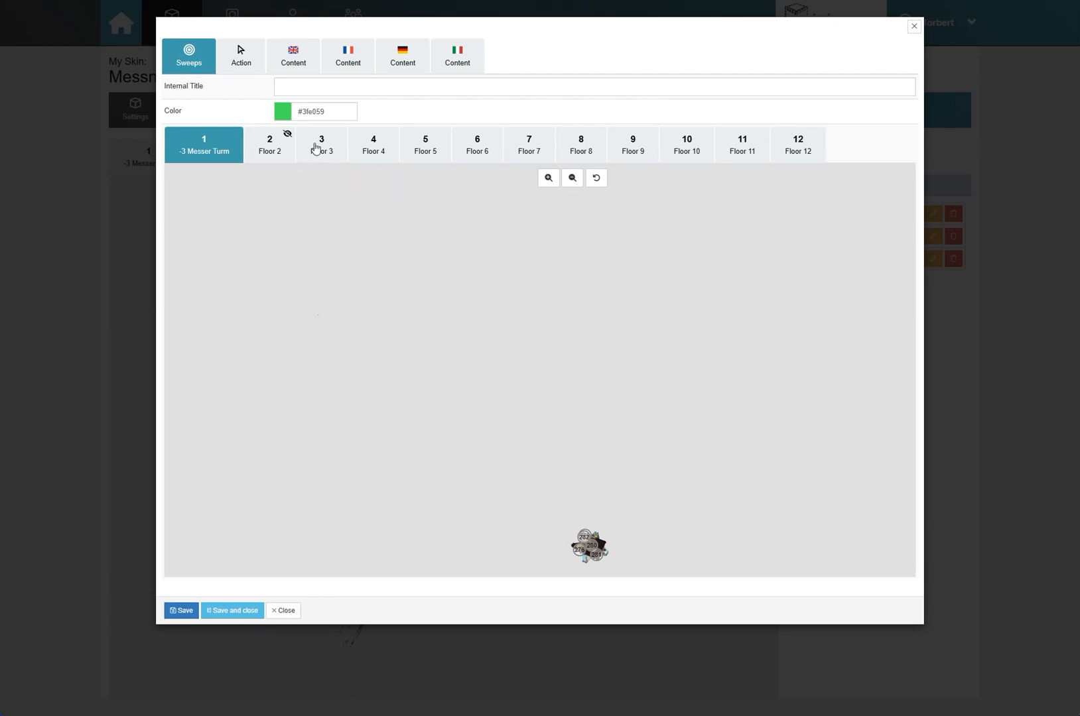
pyautogui.click(424, 145)
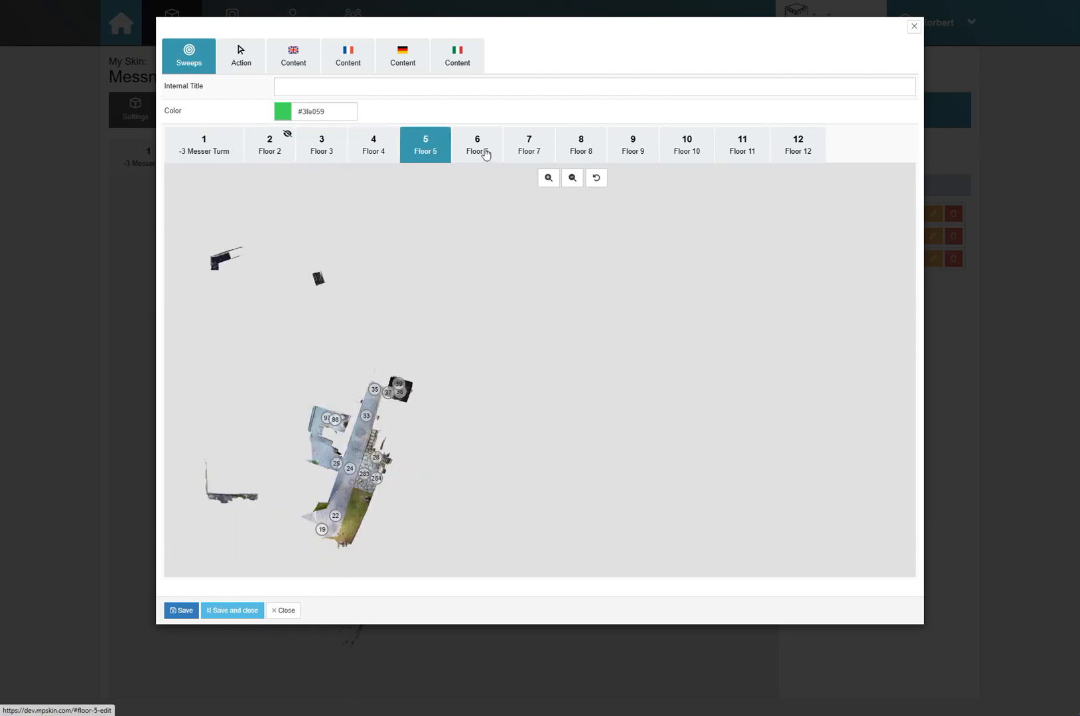
pyautogui.click(476, 145)
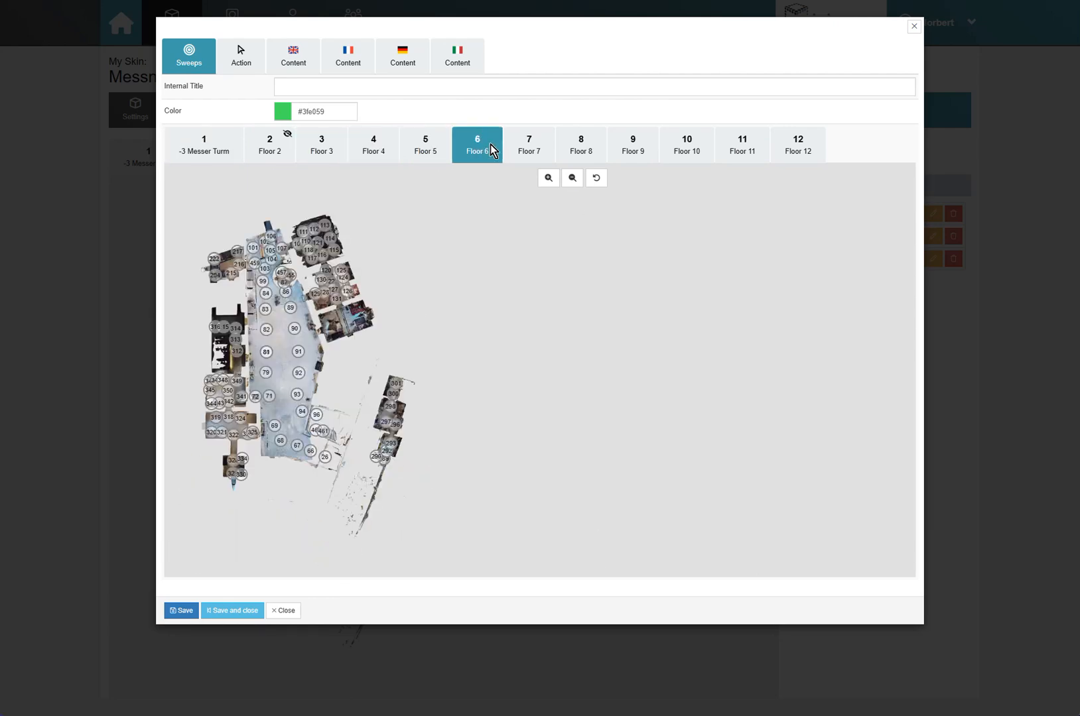
pyautogui.click(528, 145)
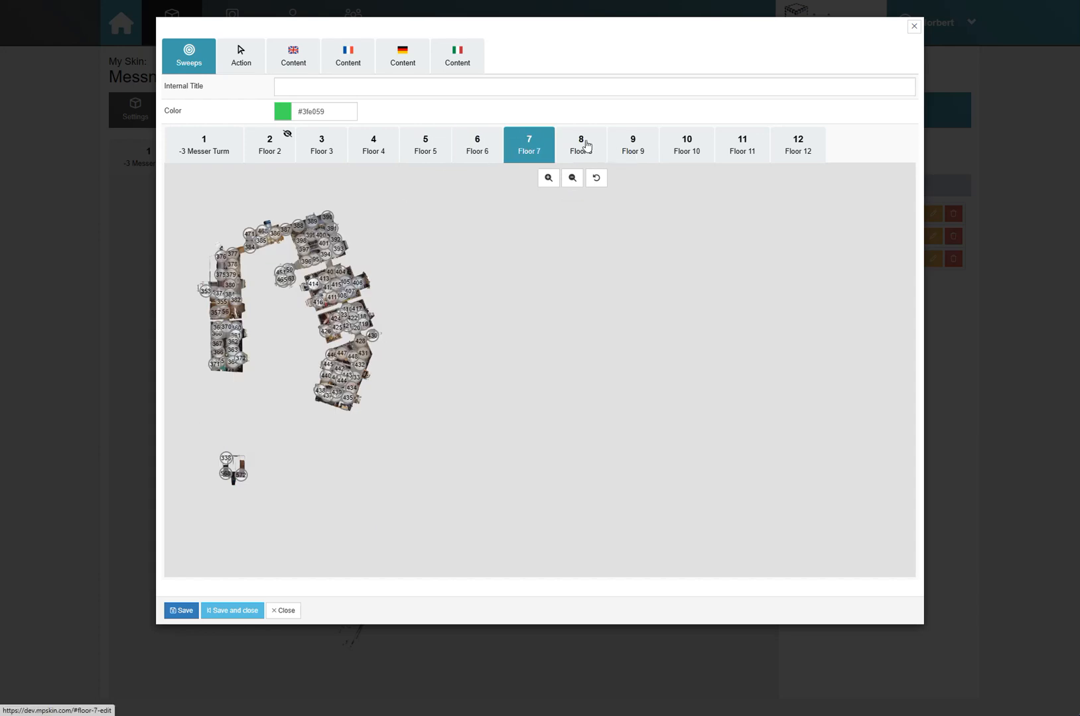
pyautogui.click(581, 145)
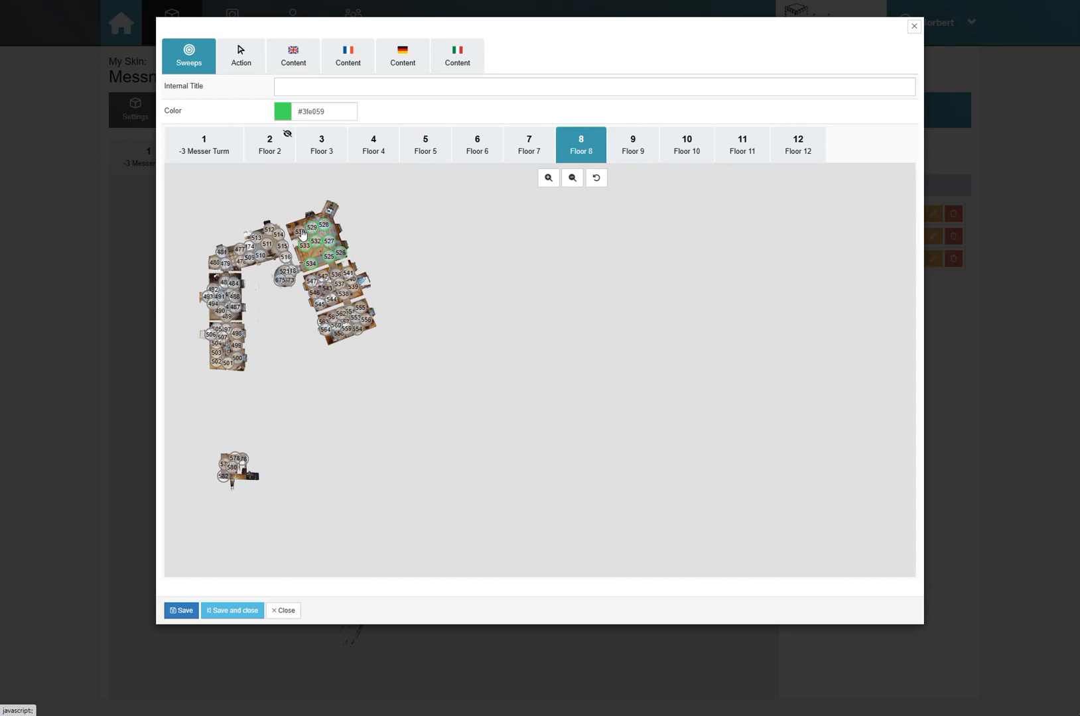
# Title the group 'Saal 2' and set its colour to red #e06666.
pyautogui.click(593, 86)
pyautogui.write('Saal 2')
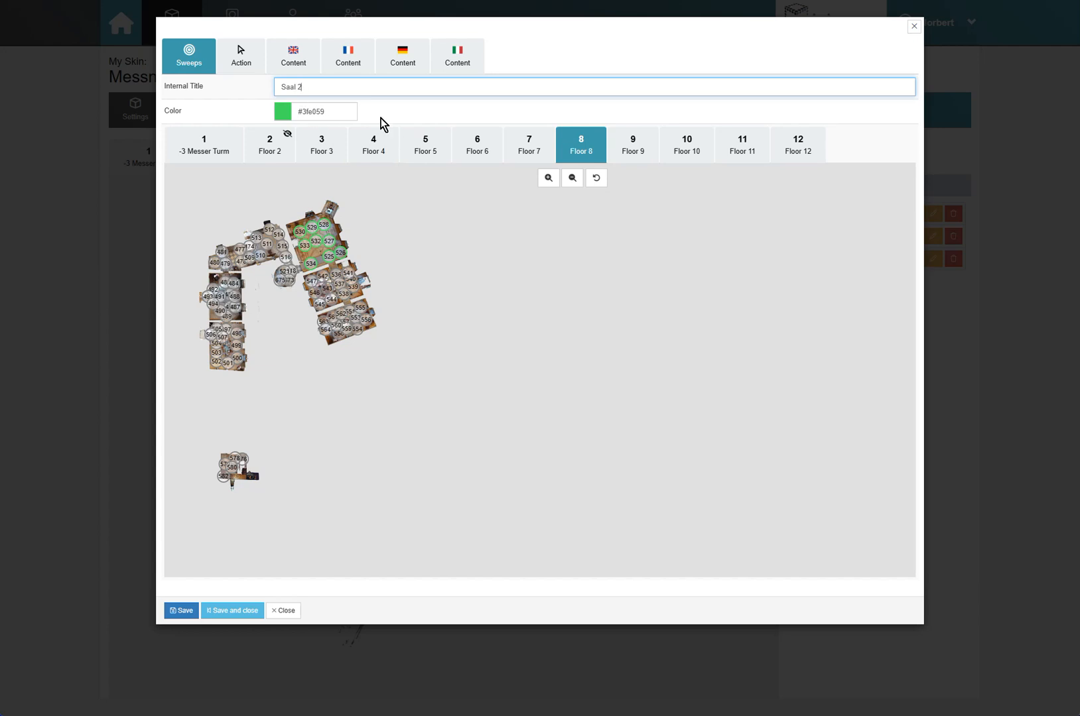
pyautogui.click(324, 111)
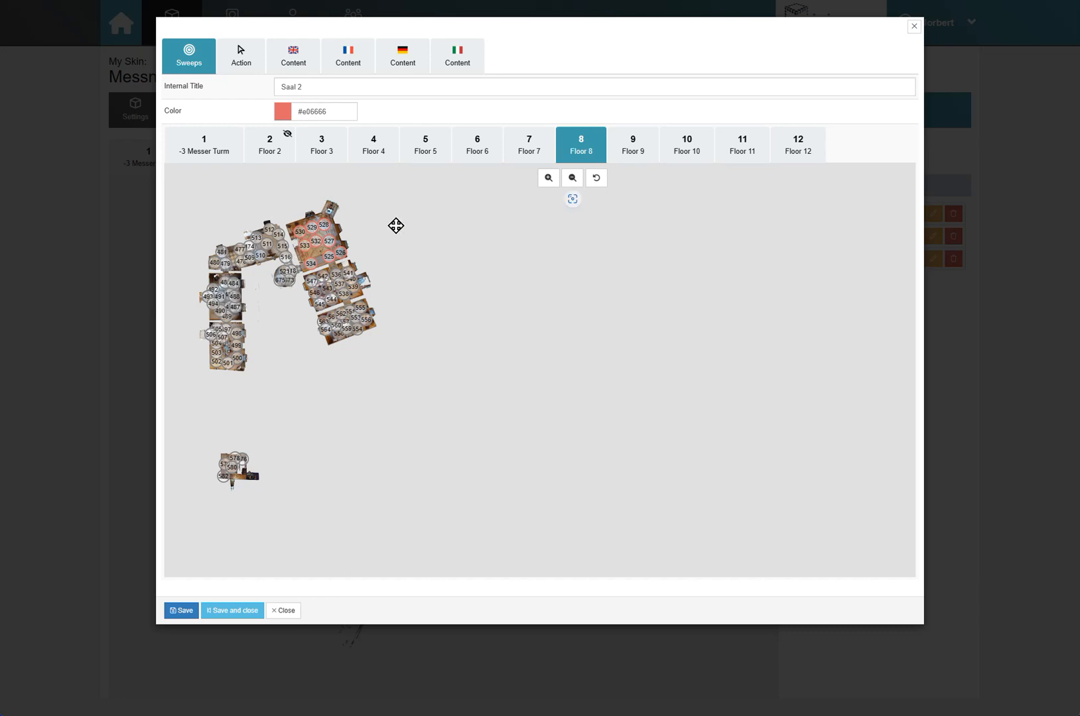
pyautogui.moveTo(394, 226)
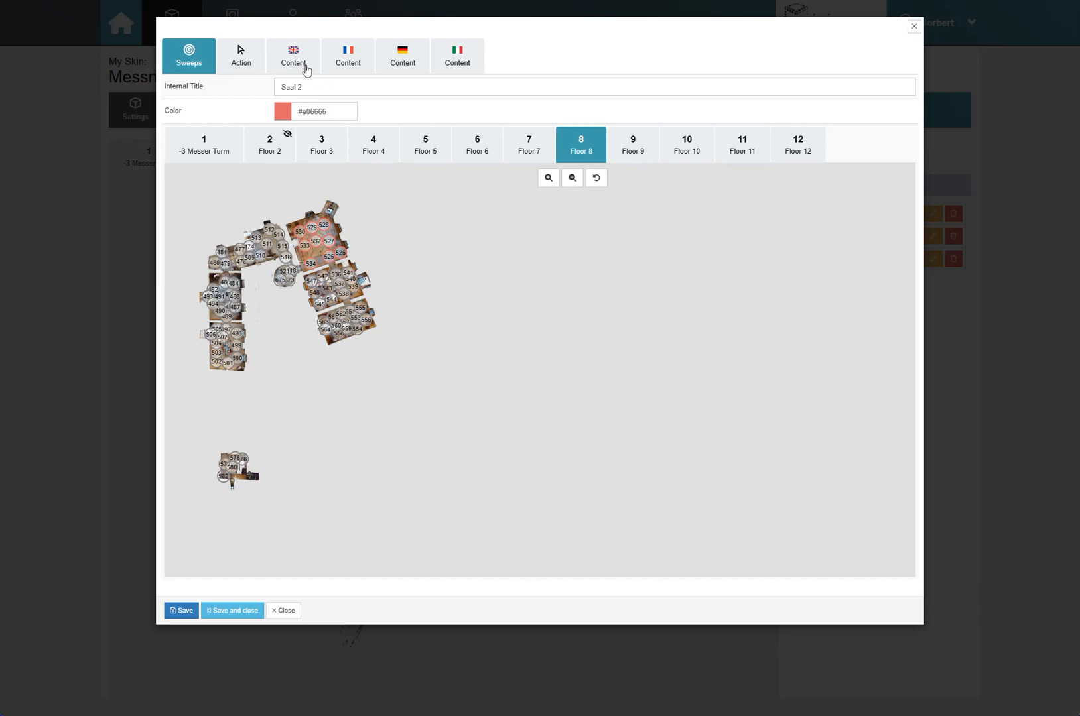
pyautogui.moveTo(402, 56)
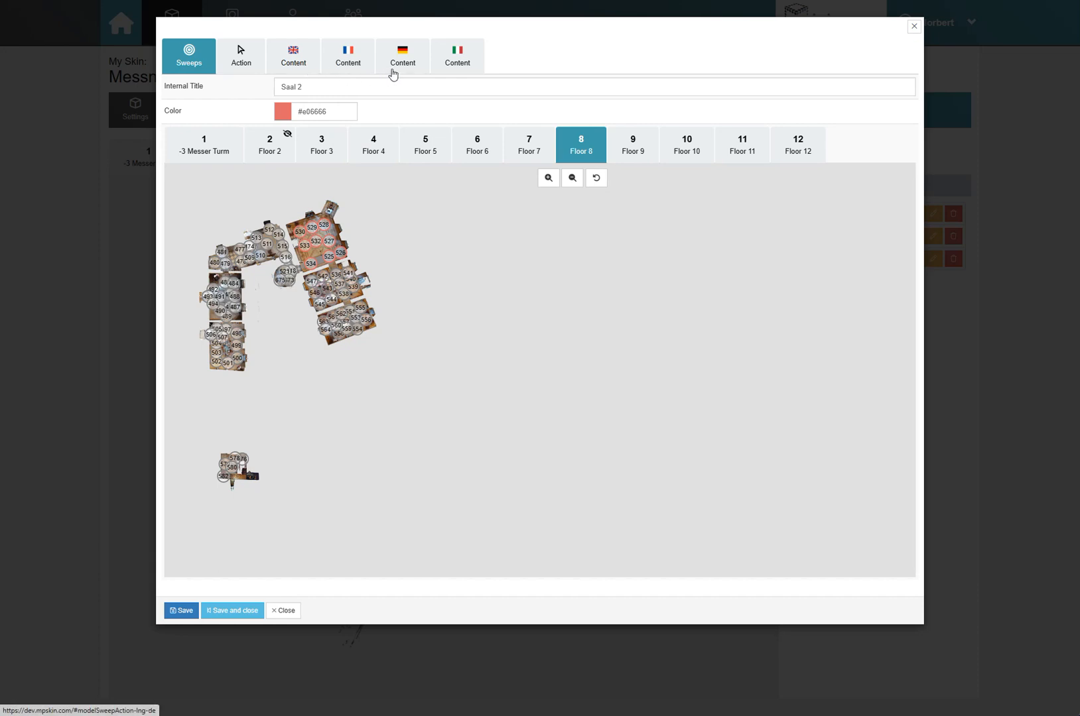
pyautogui.moveTo(457, 74)
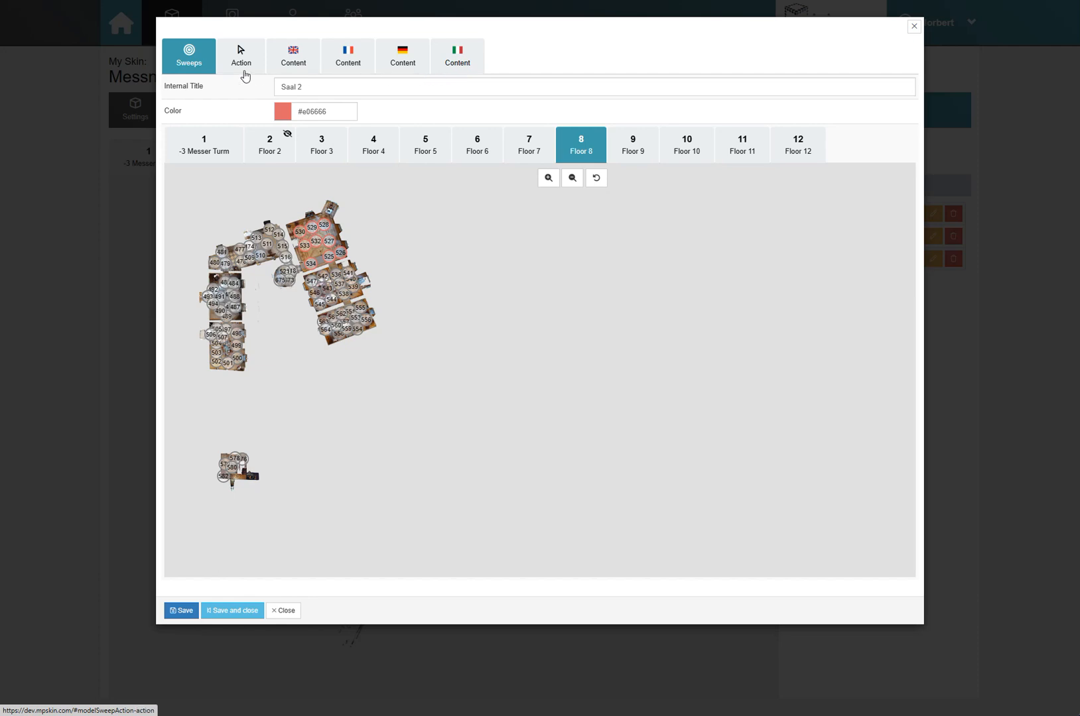
# Switch the Saal 2 action's media type from Text to 'from Tag'.
pyautogui.click(242, 55)
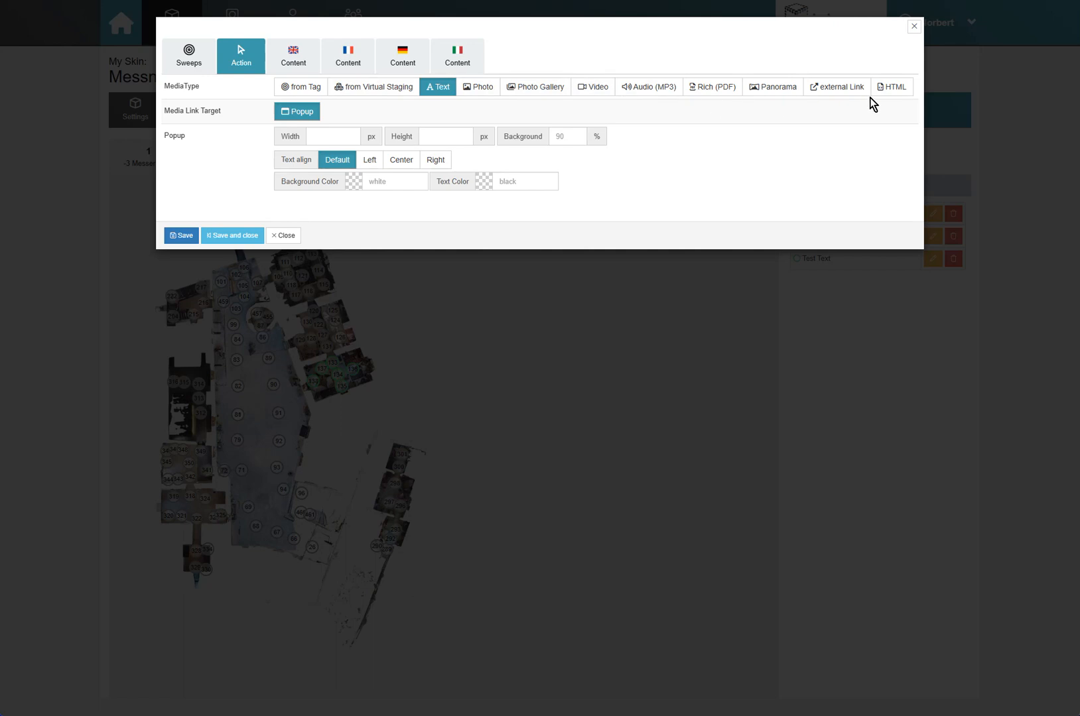
pyautogui.moveTo(1028, 7)
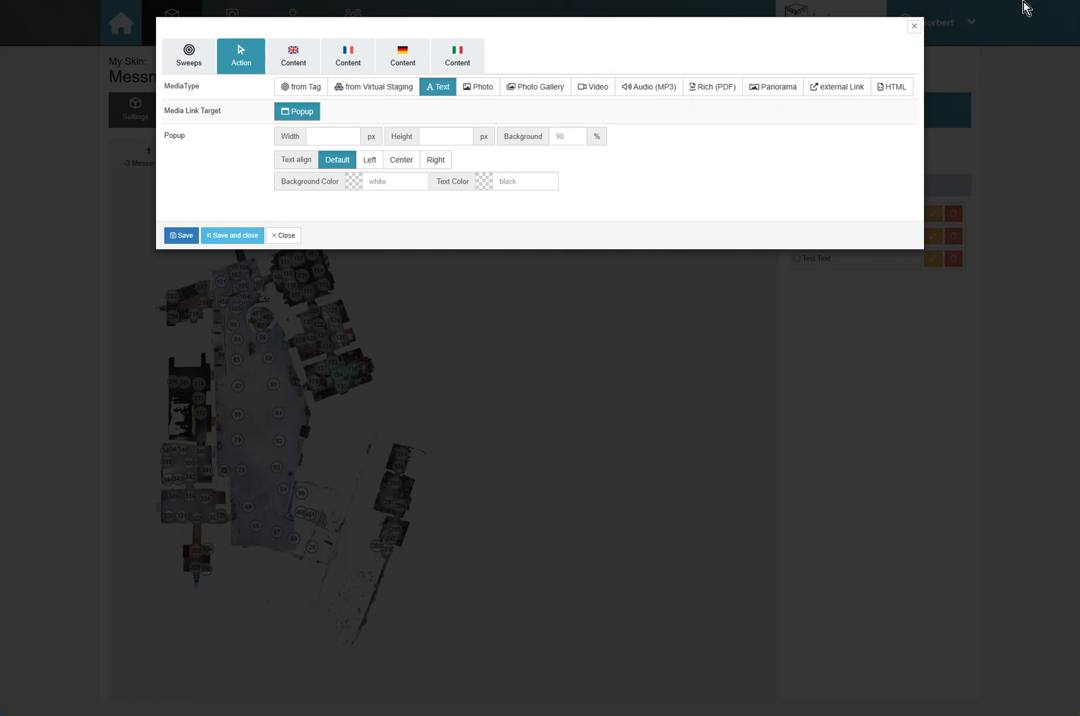
pyautogui.click(301, 86)
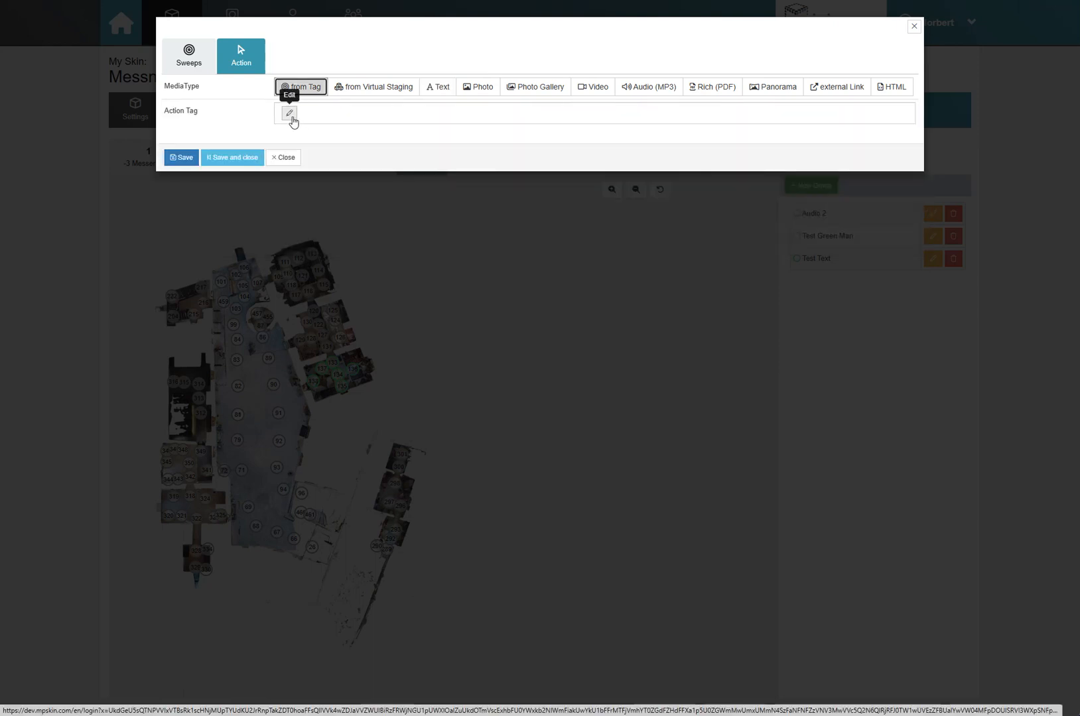
# Choose the 'Introduction' audio tag as the action's tag from the tag list.
pyautogui.click(290, 112)
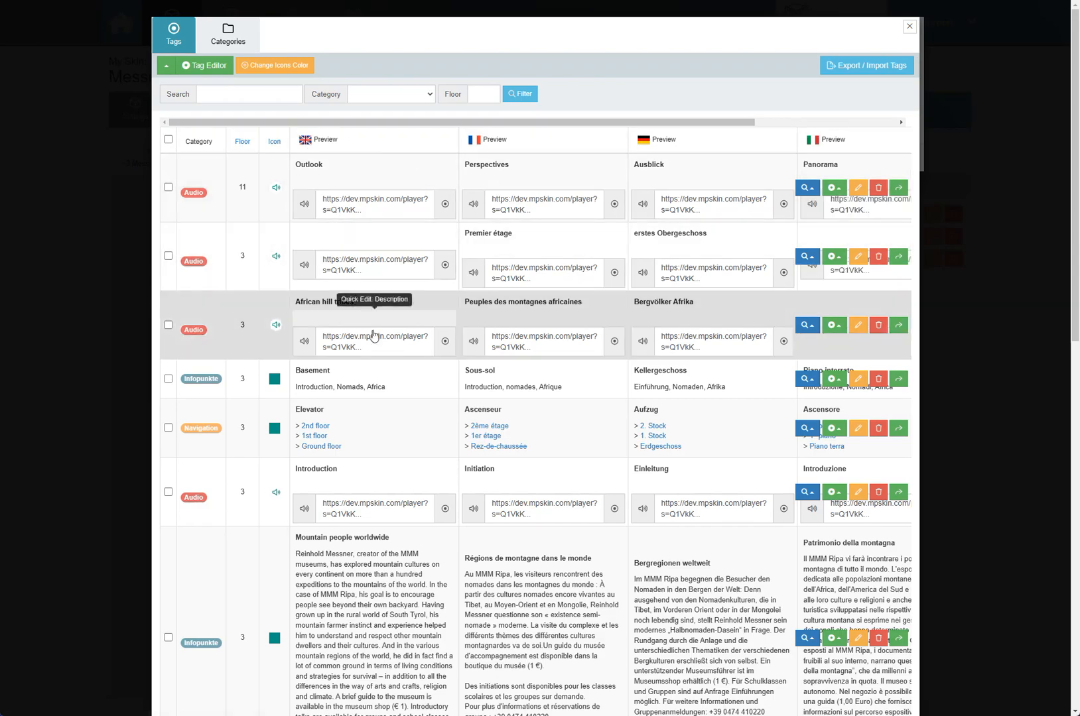
pyautogui.scroll(-3)
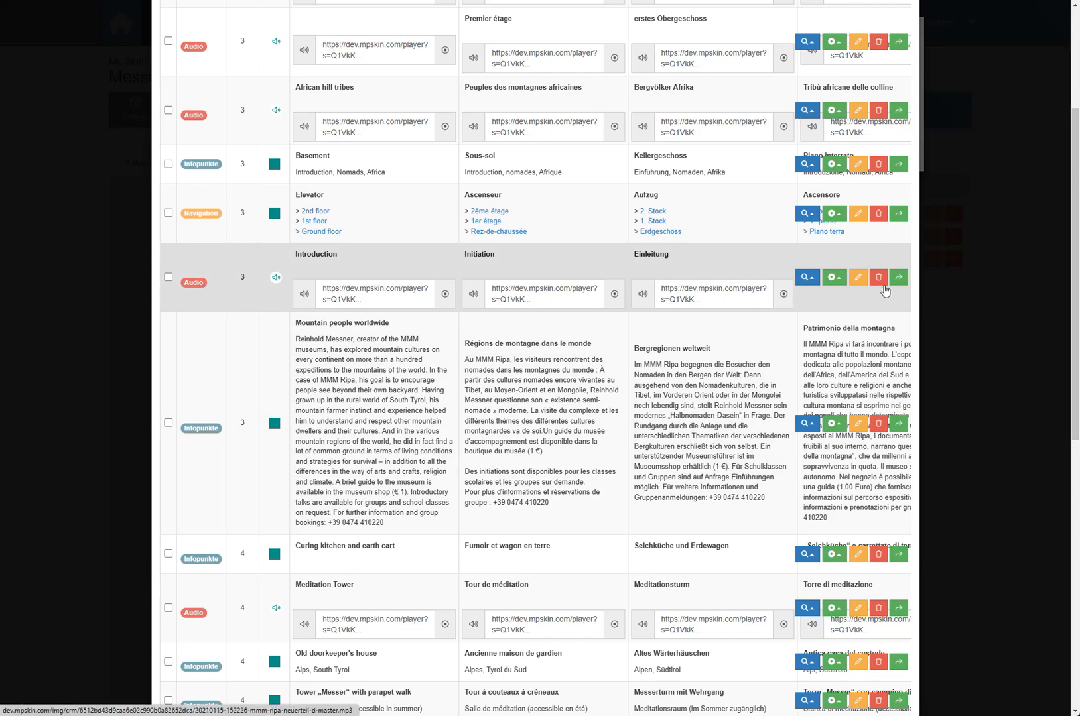
pyautogui.scroll(-3)
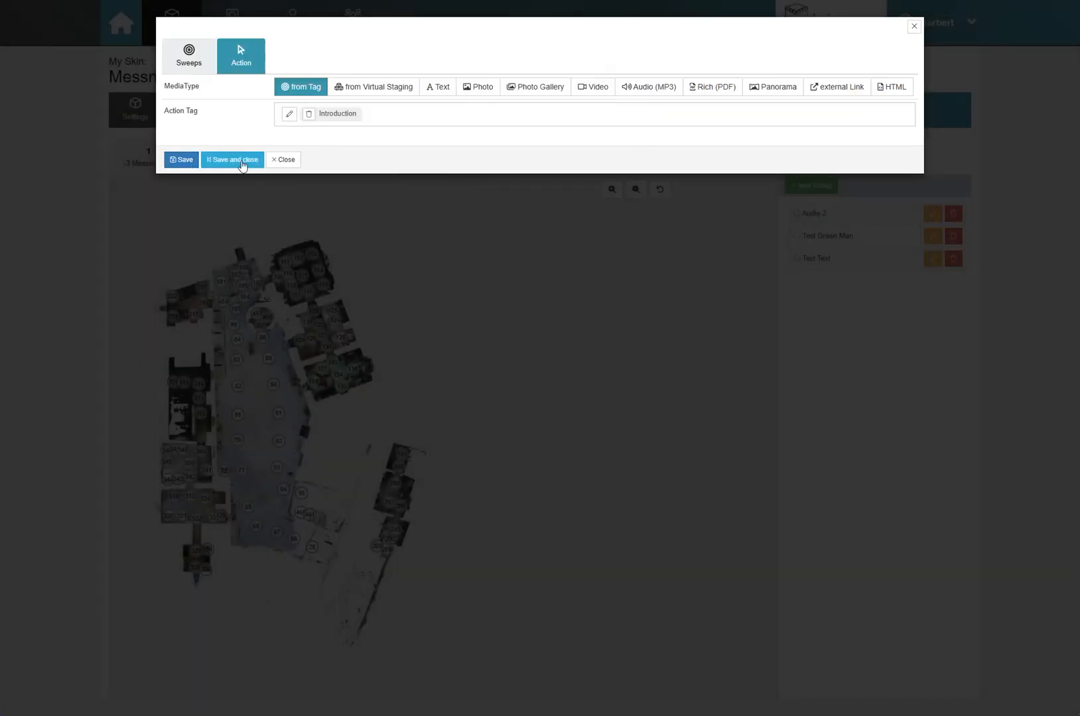
# Save and close the Saal 2 group, then bring up the tour player preview.
pyautogui.click(232, 159)
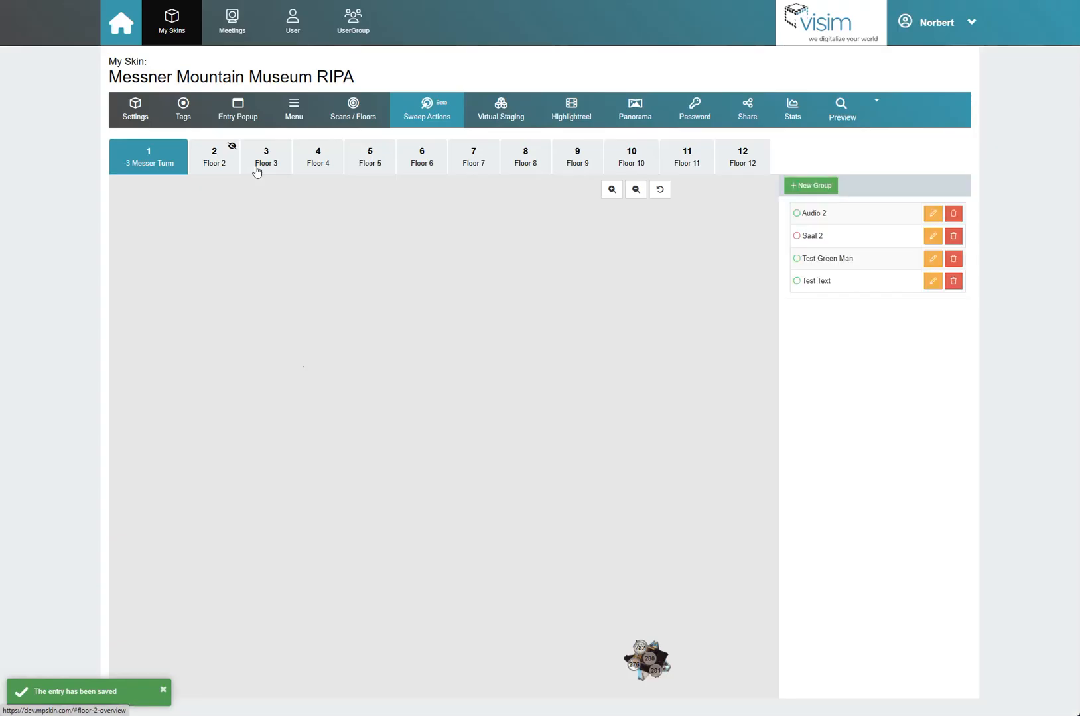
pyautogui.click(526, 156)
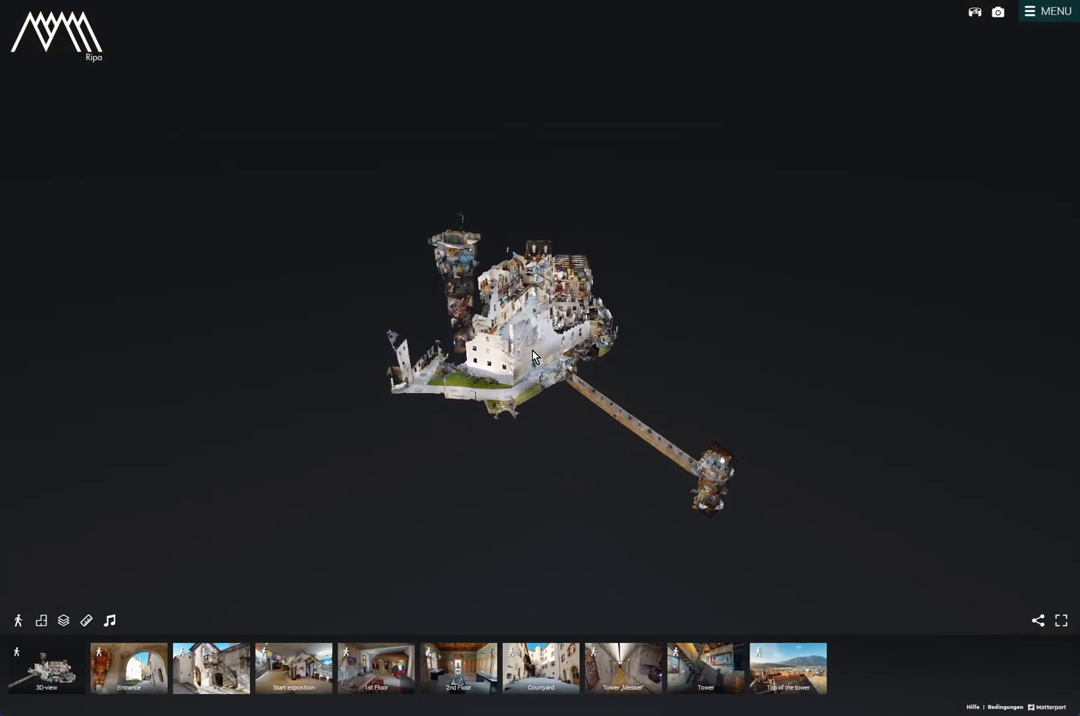
# Walk from the entrance into the painted hall, triggering the Einleitung audio automatically.
pyautogui.click(127, 669)
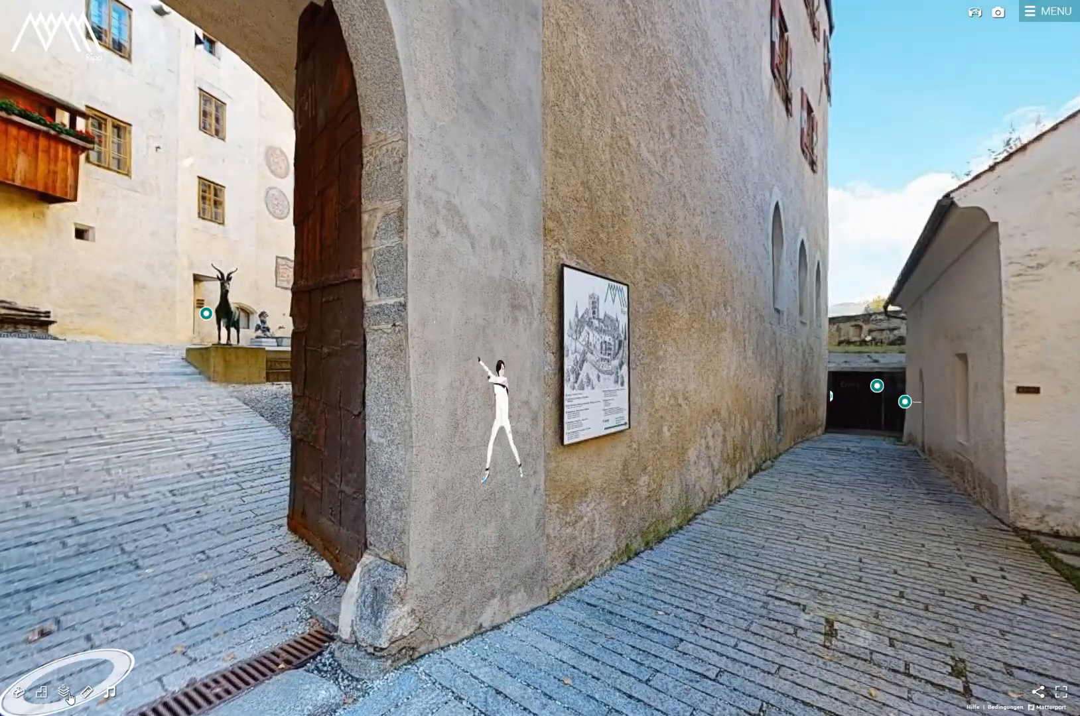
pyautogui.click(67, 691)
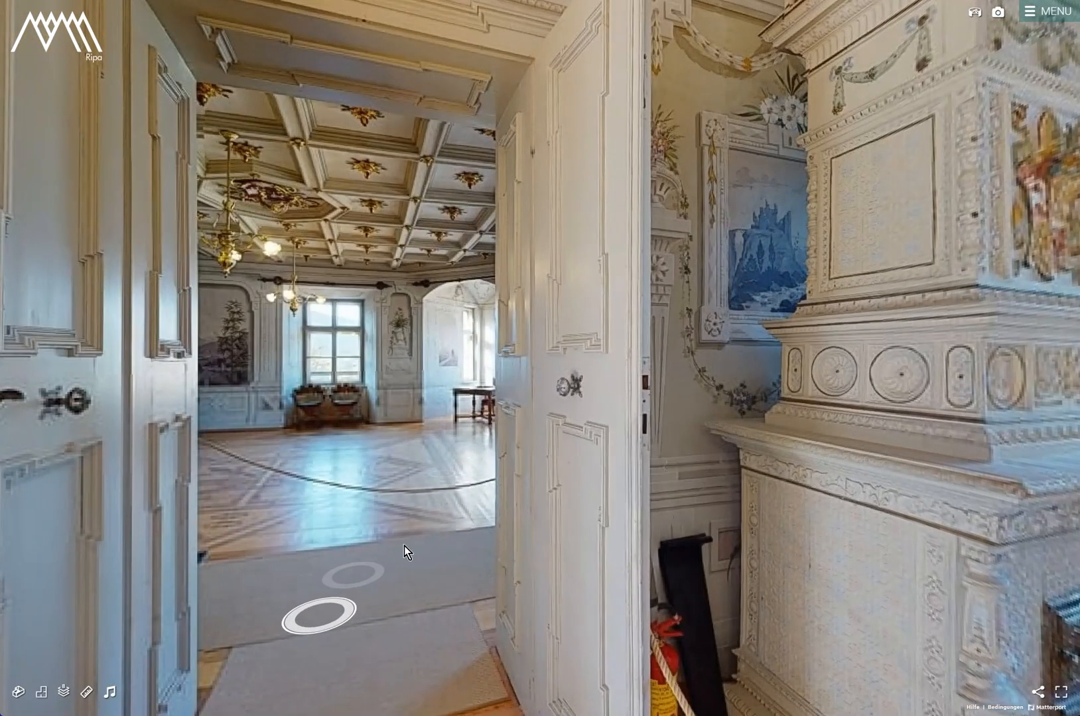
pyautogui.click(331, 611)
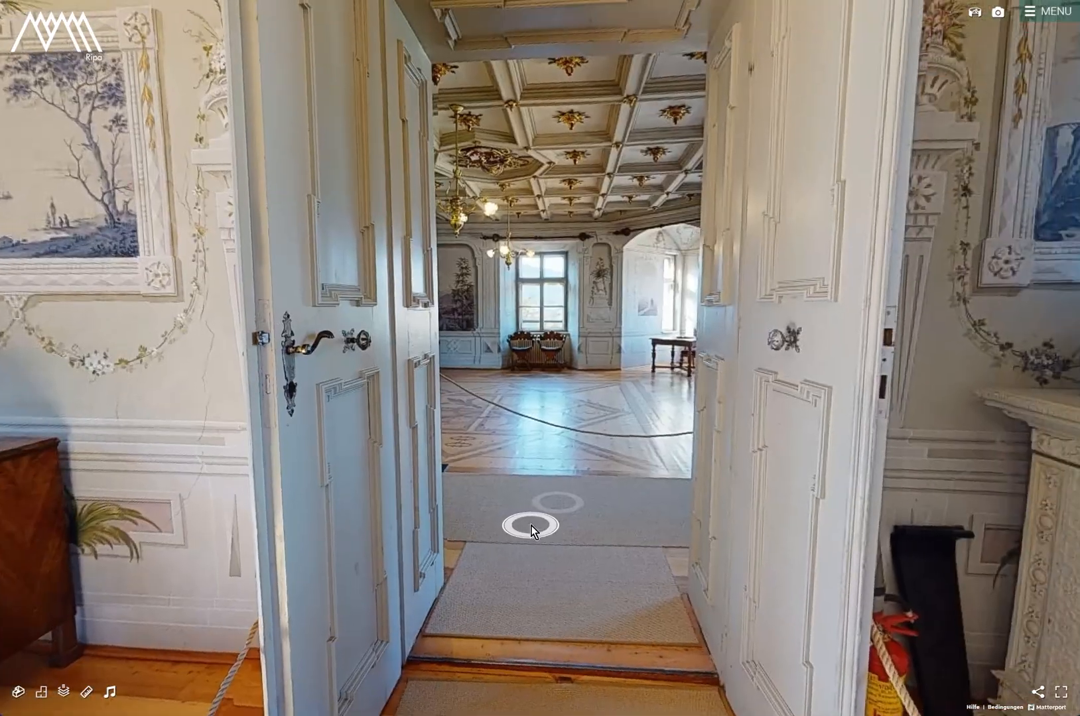
pyautogui.click(538, 525)
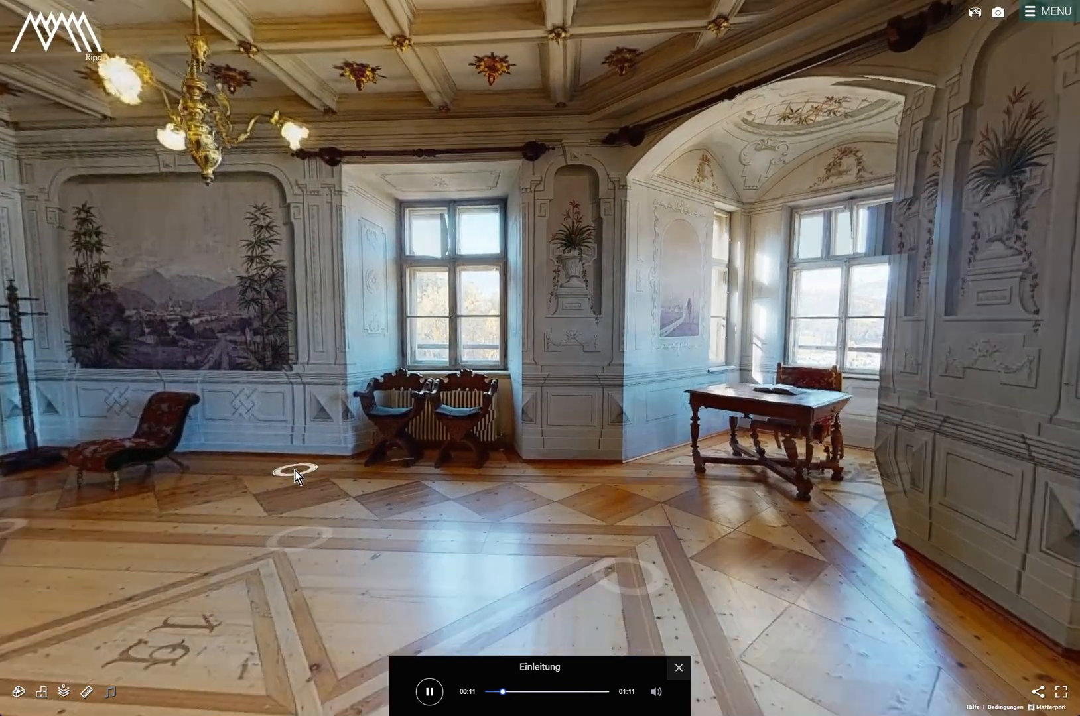
pyautogui.click(293, 475)
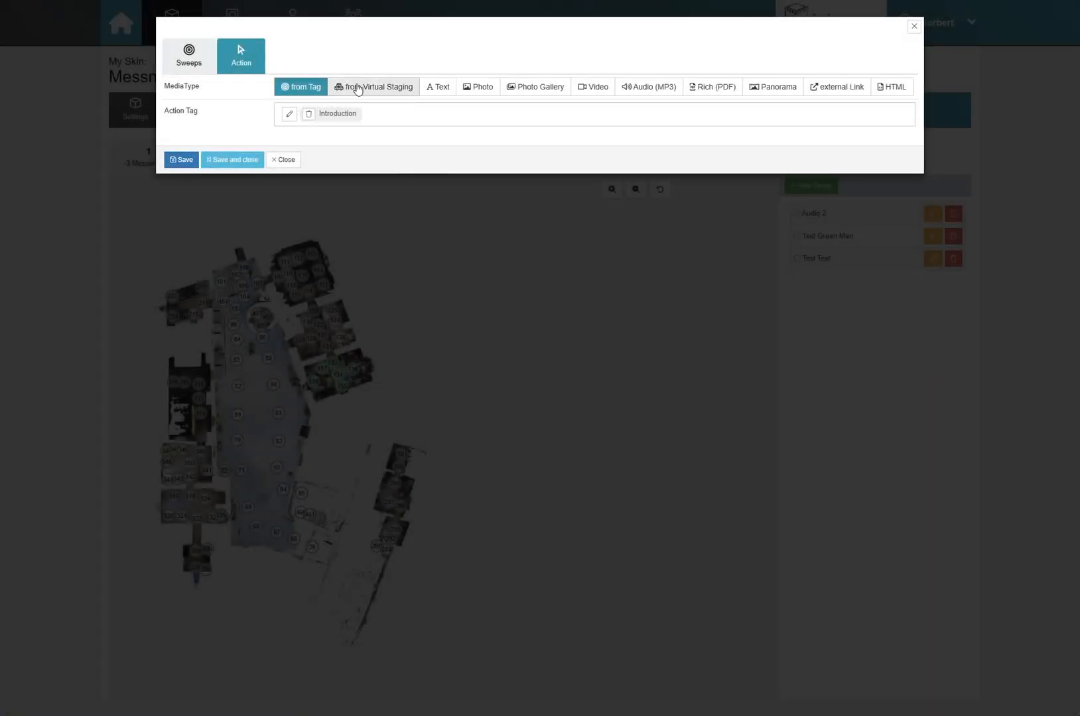
pyautogui.moveTo(371, 91)
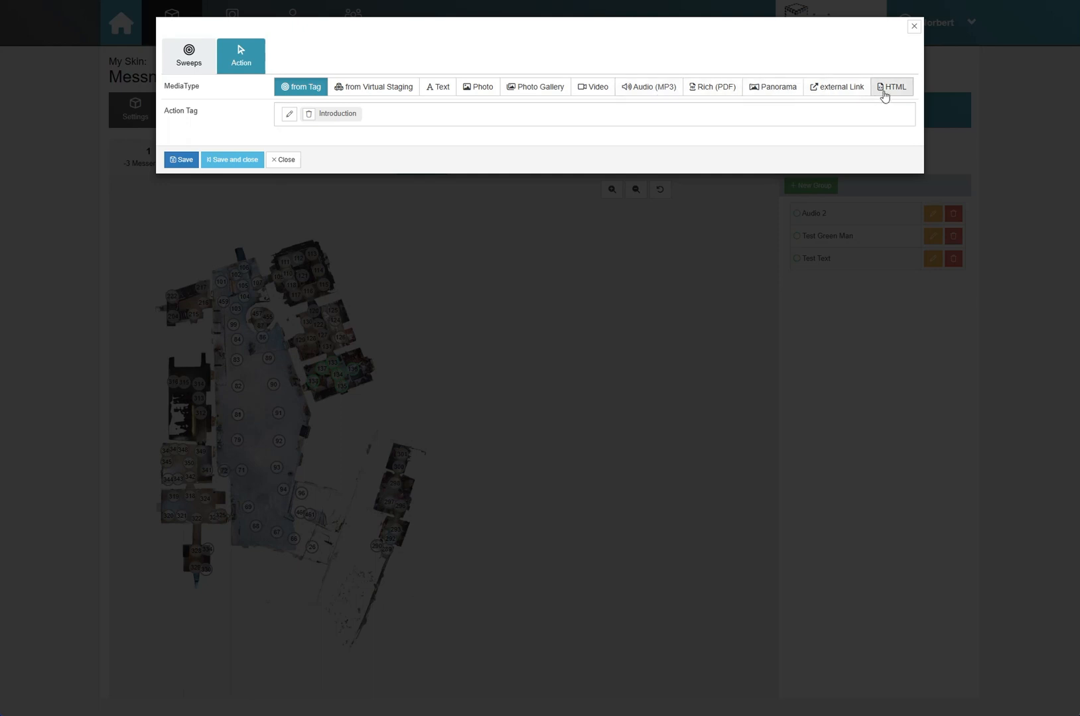
pyautogui.moveTo(232, 159)
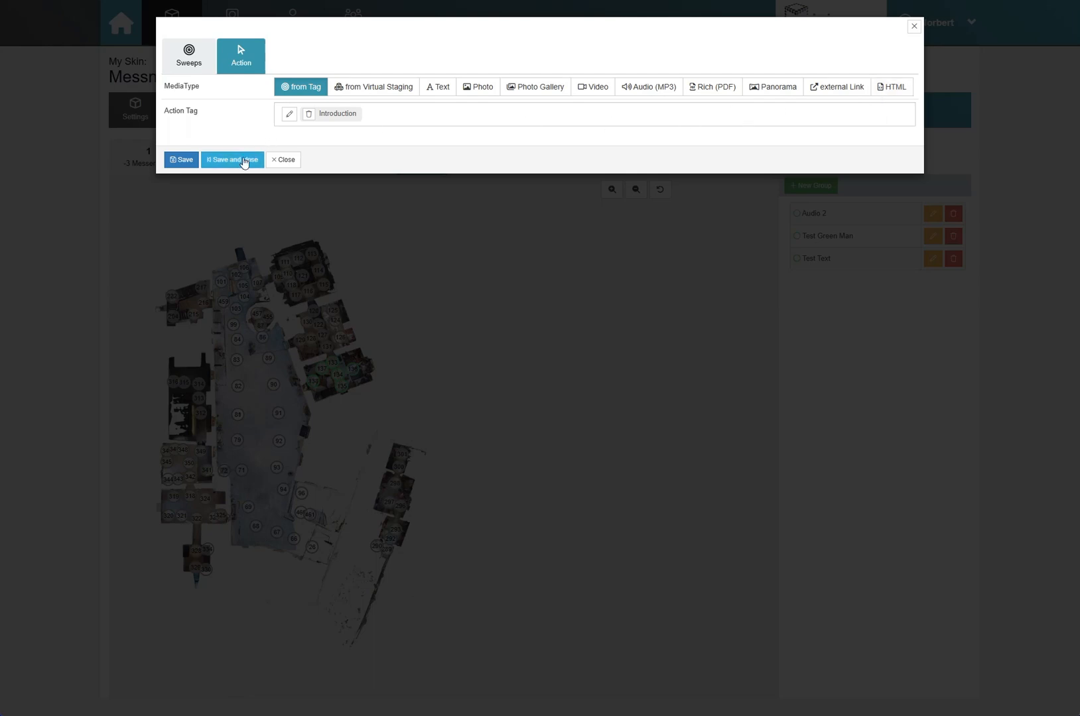
# Save the unchanged Saal 2 group again and close its editor.
pyautogui.click(232, 159)
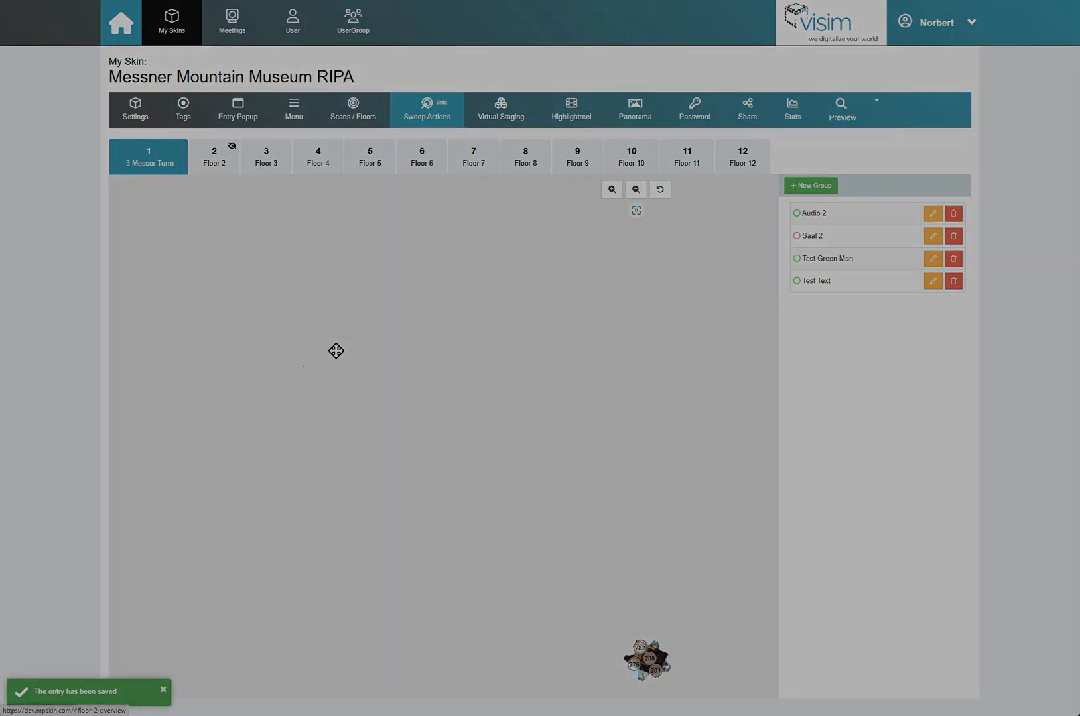